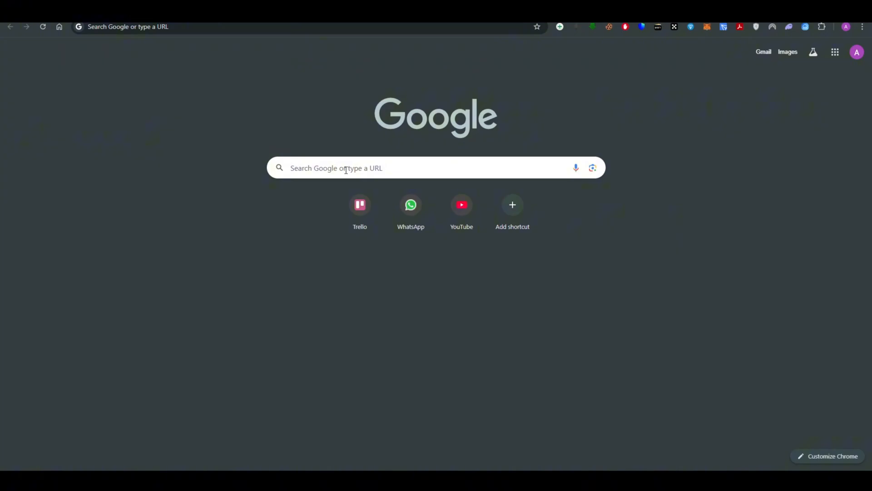
pyautogui.moveTo(176, 147)
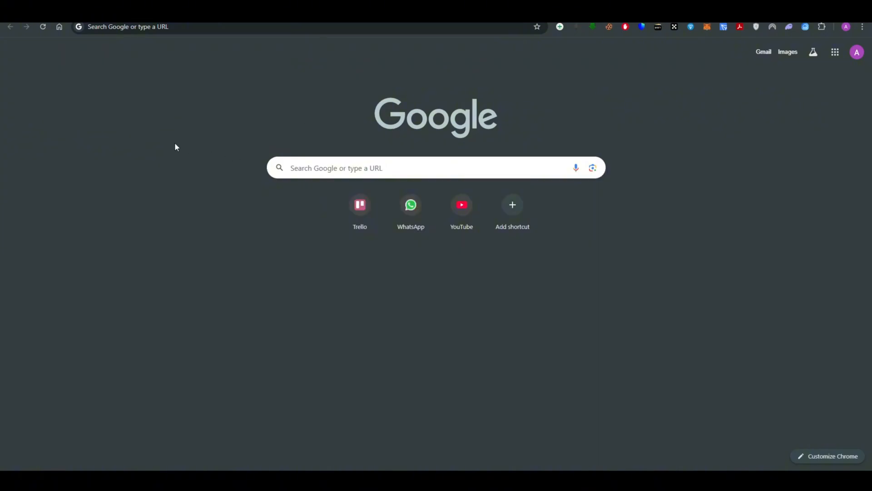
pyautogui.moveTo(490, 114)
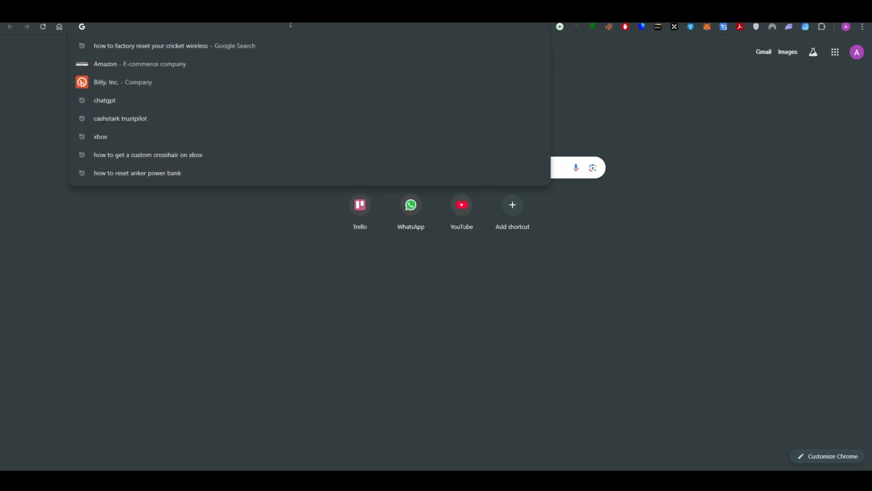
# Search Google for 'google sign in' from the address bar.
pyautogui.write('google')
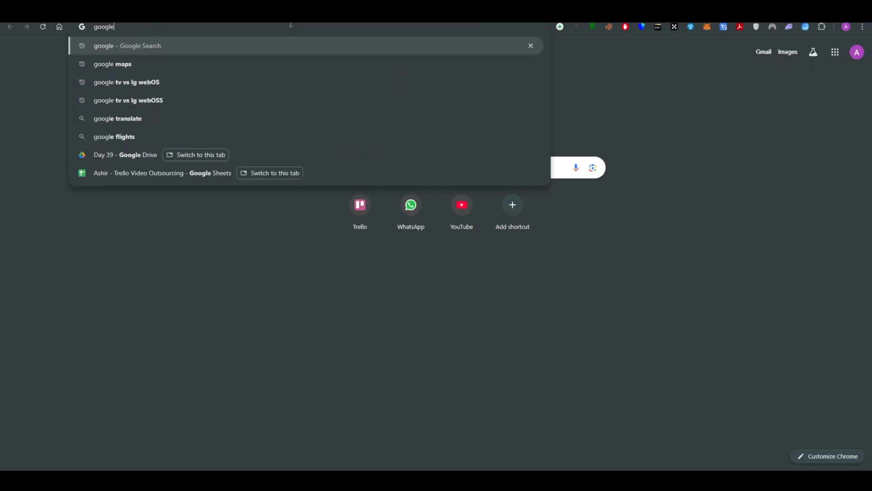
pyautogui.write('sign in')
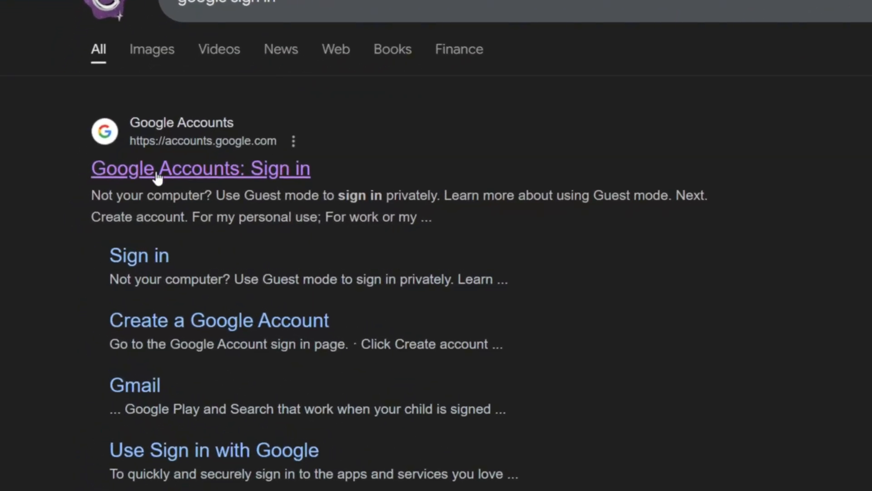
pyautogui.moveTo(98, 129)
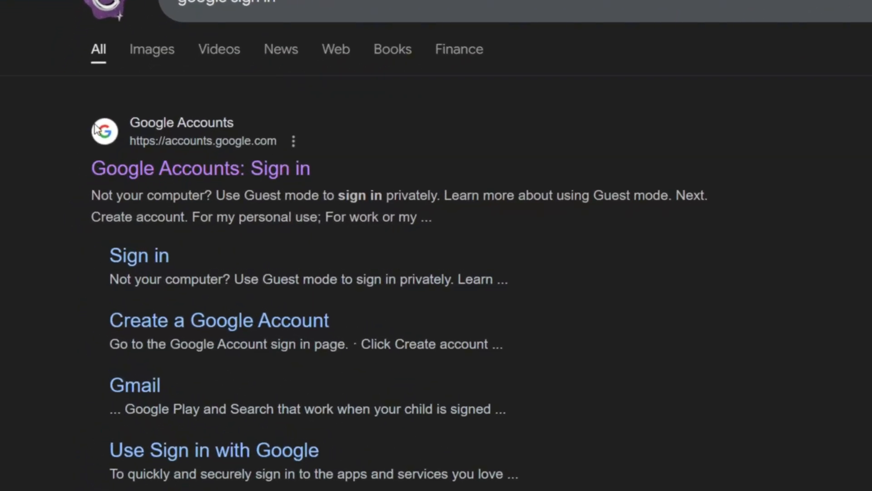
pyautogui.moveTo(116, 176)
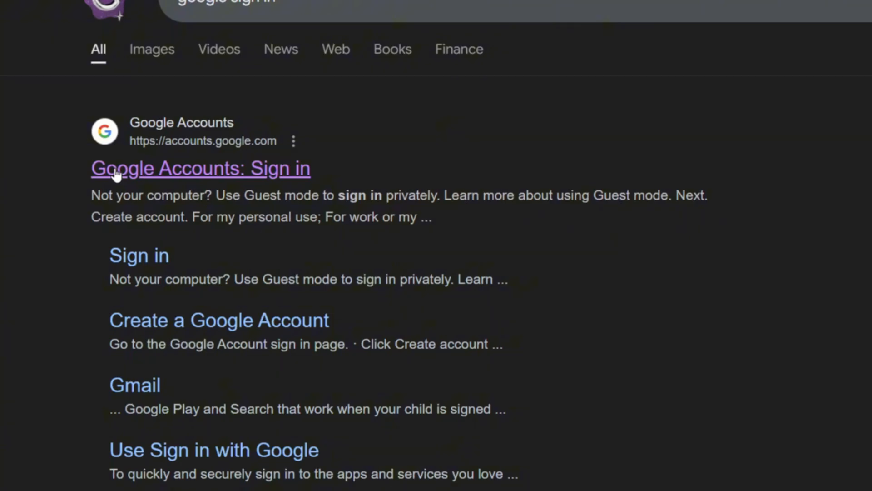
pyautogui.moveTo(303, 174)
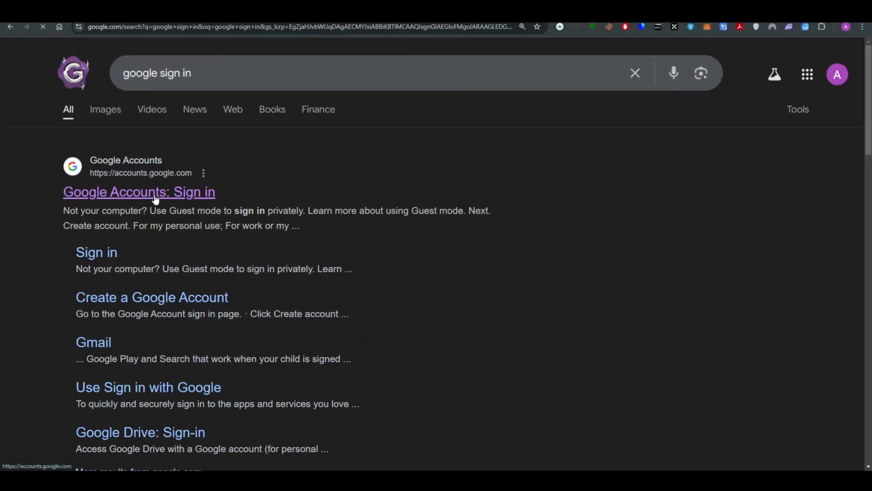
# Open the Google Accounts sign-in result and dismiss the storage and home address suggestions.
pyautogui.click(139, 192)
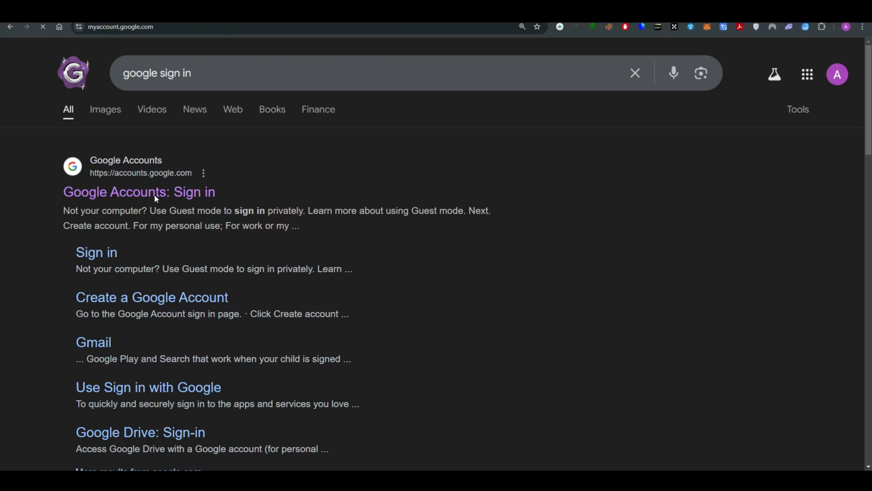
pyautogui.click(139, 191)
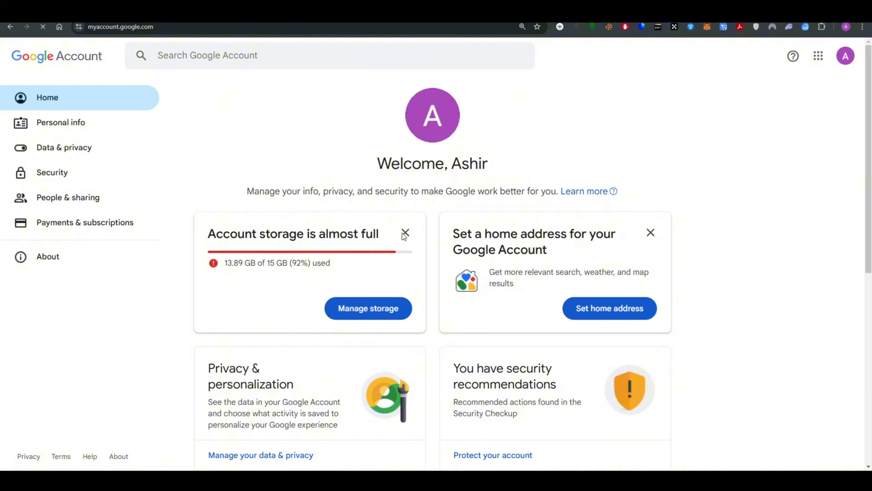
pyautogui.click(405, 233)
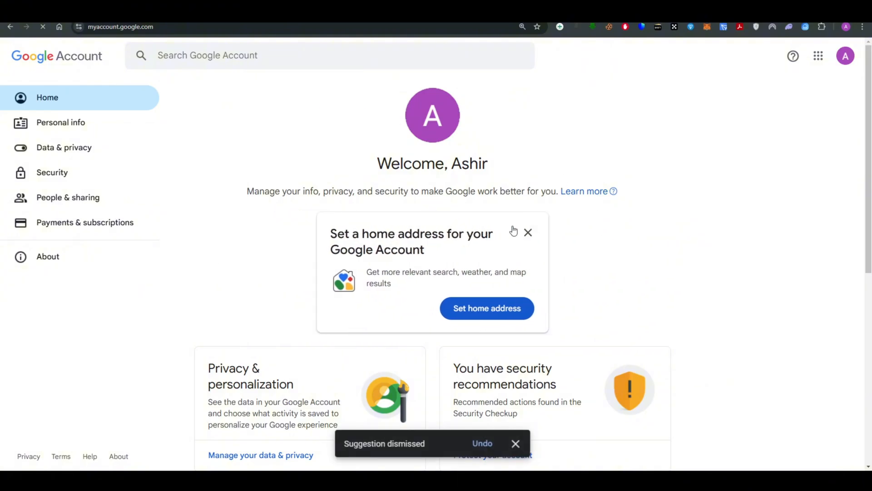
pyautogui.click(845, 55)
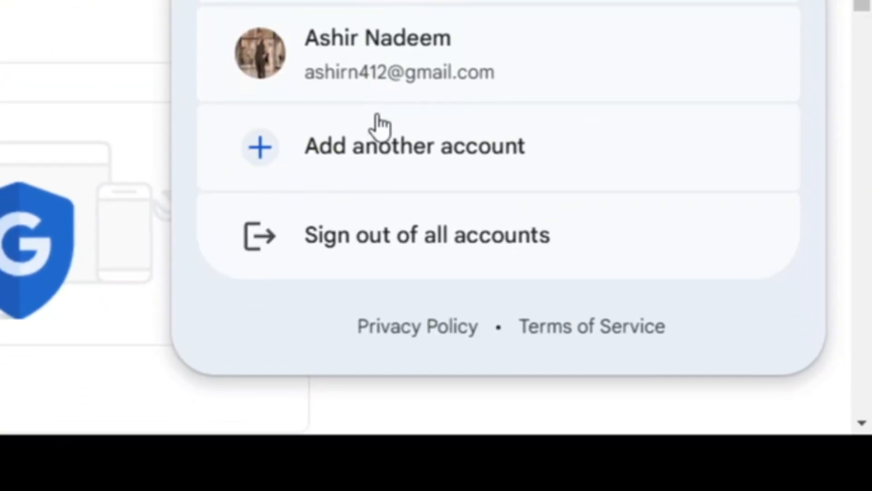
pyautogui.moveTo(289, 166)
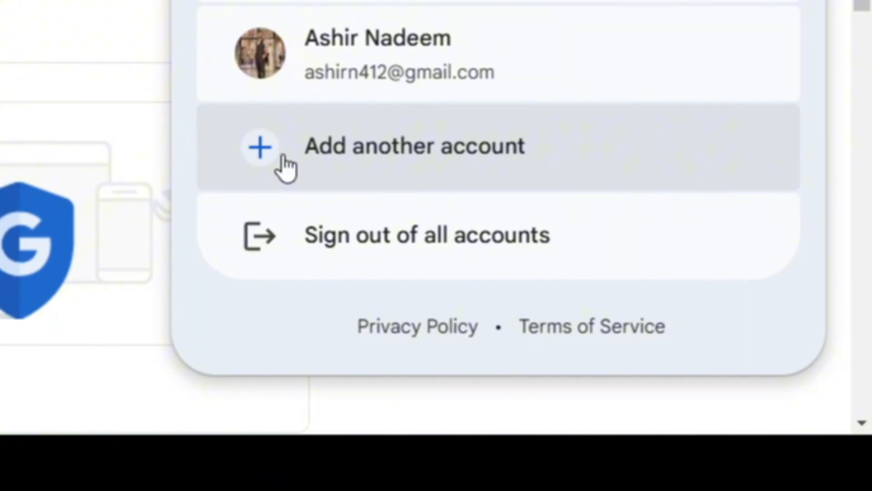
# Choose Add another account from the account switcher menu.
pyautogui.click(415, 145)
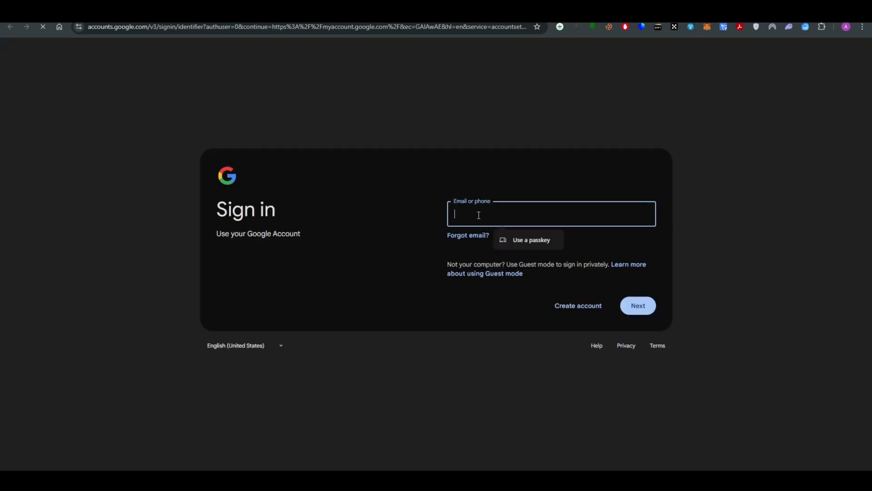
# Enter 'askasd*12312' in the Email or phone field and submit it.
pyautogui.write('askasd*12312')
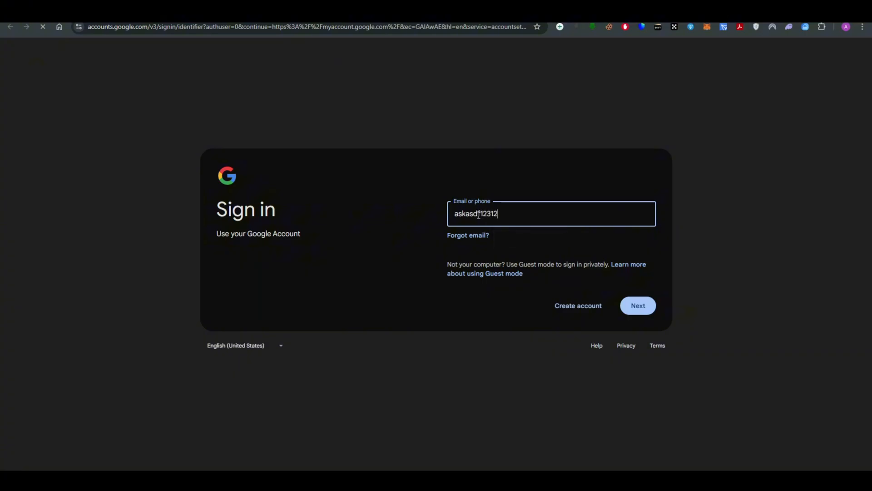
pyautogui.click(637, 305)
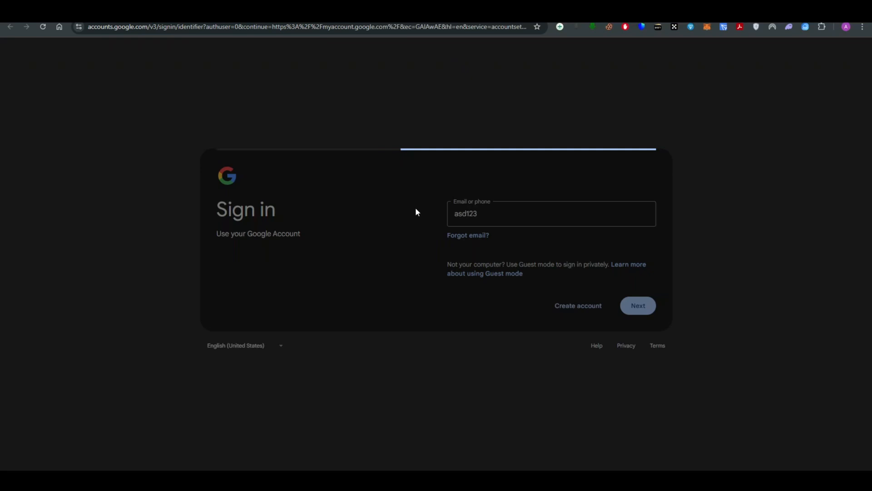
pyautogui.click(637, 306)
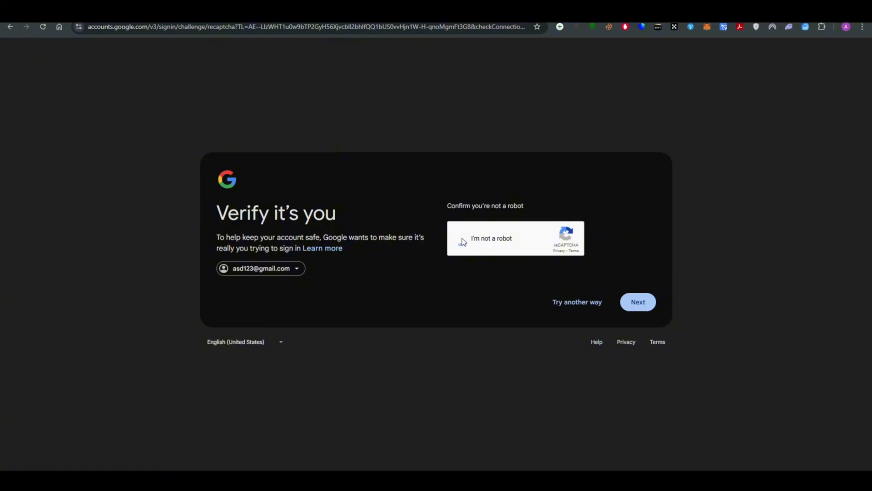
# Tick the I'm not a robot checkbox to bring up the stairs image challenge.
pyautogui.click(460, 238)
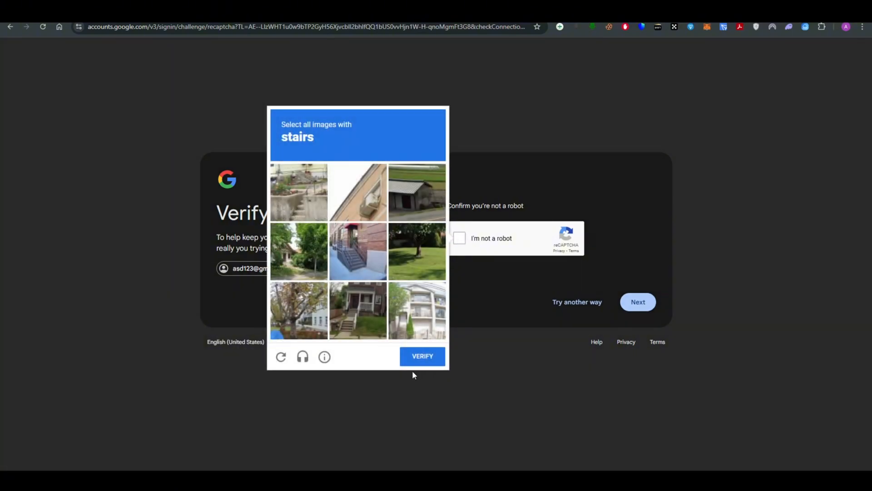